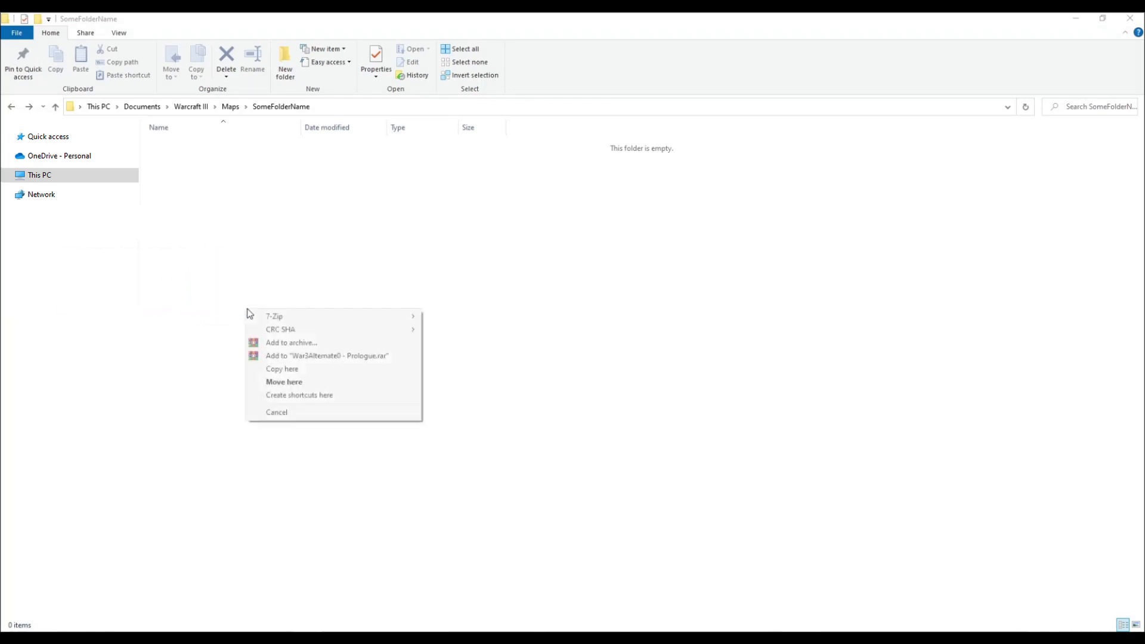
Step: Move War3Alternate0 - Prologue.w3n into the SomeFolderName maps folder
left_click(283, 381)
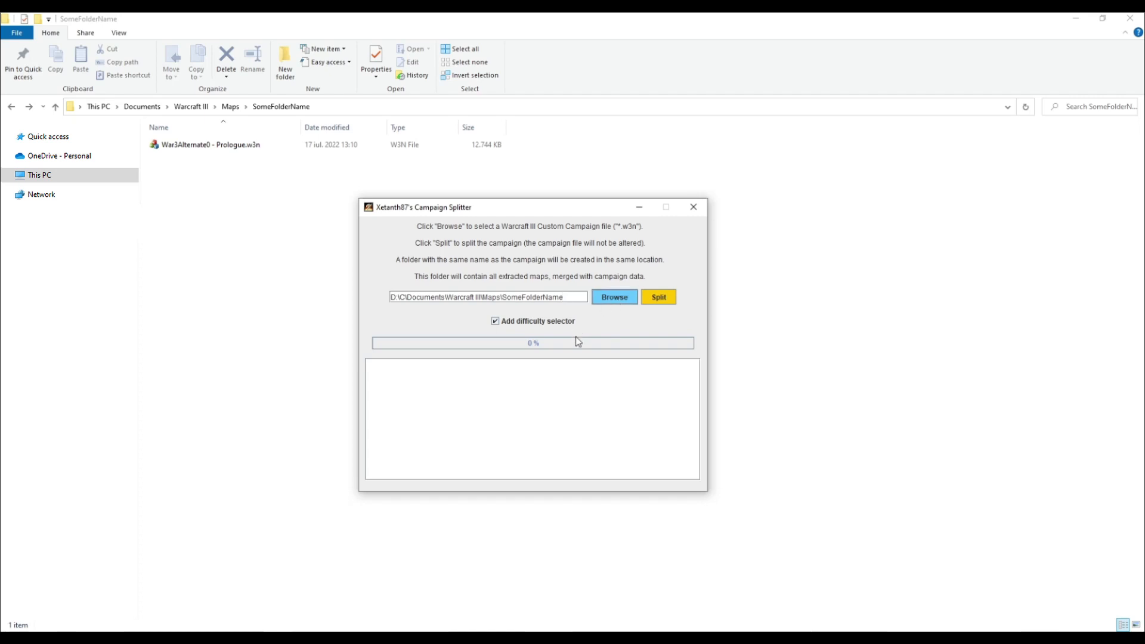
Step: Browse to and select War3Alternate0 - Prologue.w3n as the campaign to split
left_click(614, 297)
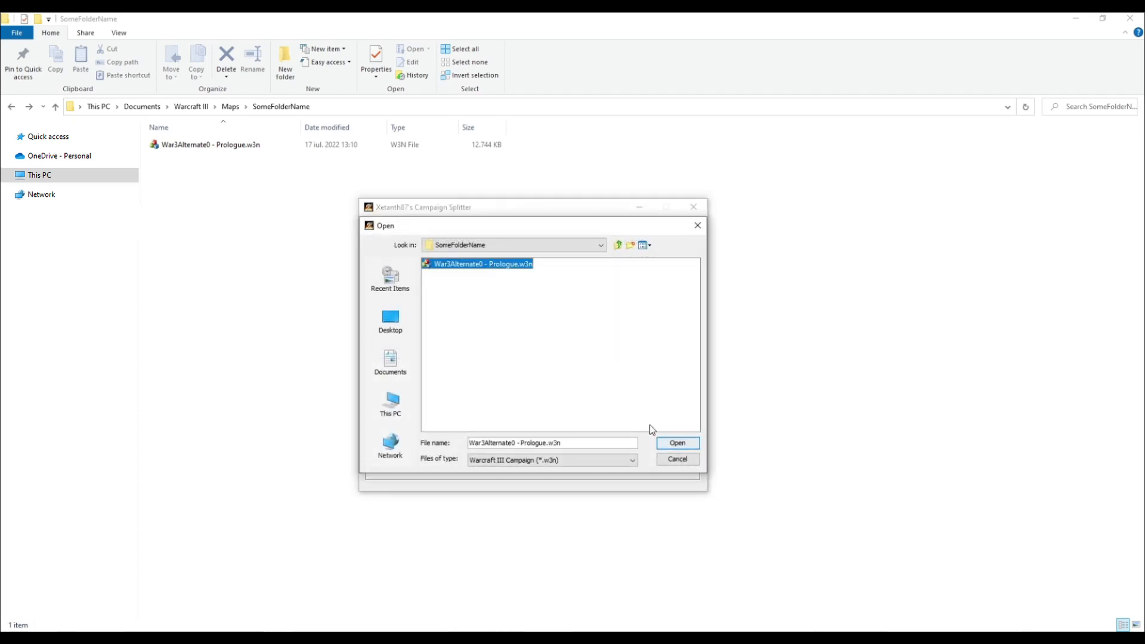
left_click(676, 443)
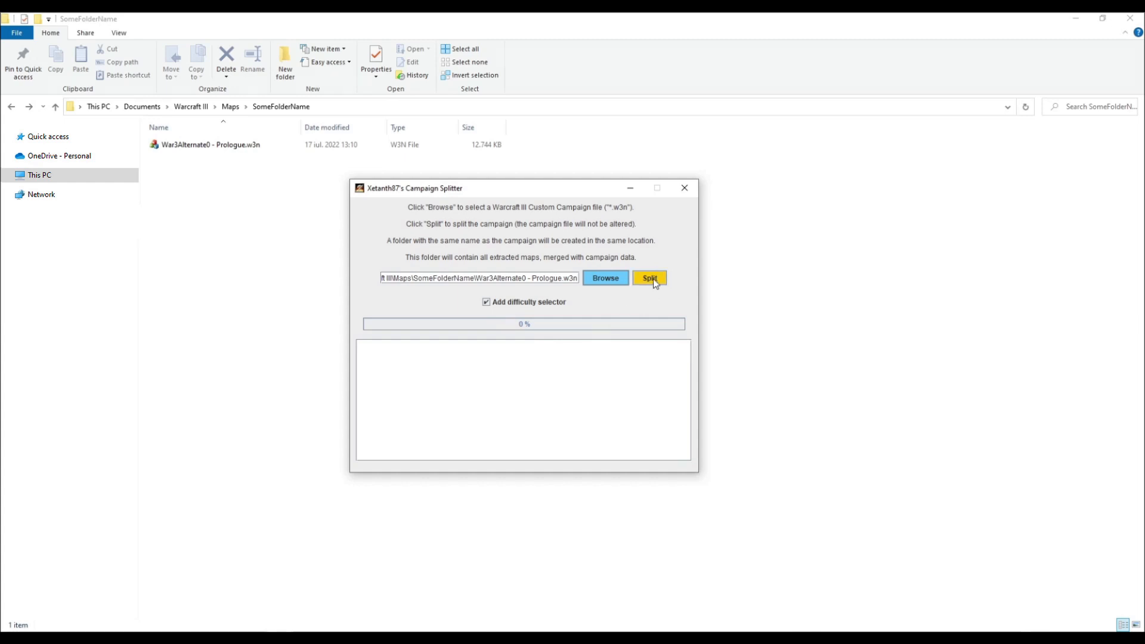
Step: Split the campaign, open the War3Alternate0 - Prologue maps folder, and dismiss the success message
left_click(648, 277)
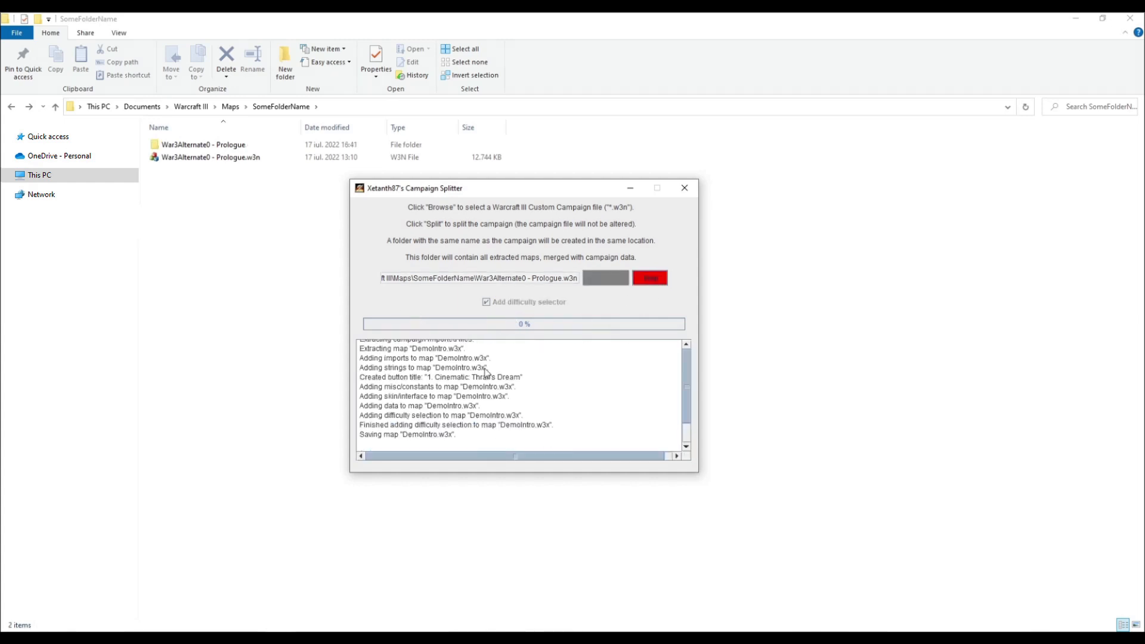
left_click(202, 143)
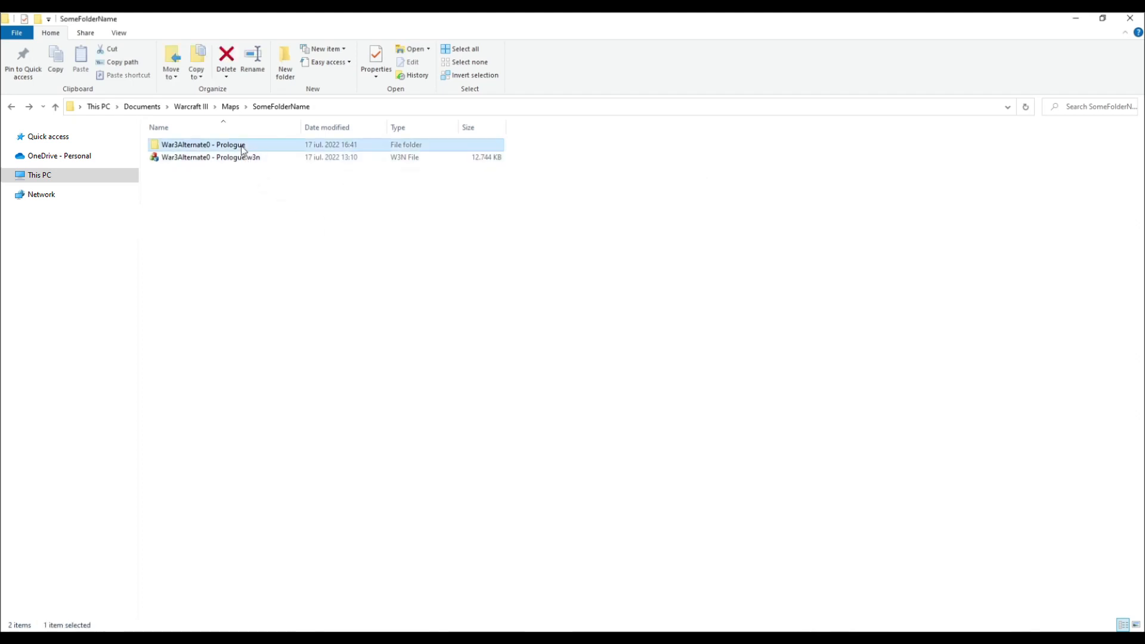
double_click(202, 144)
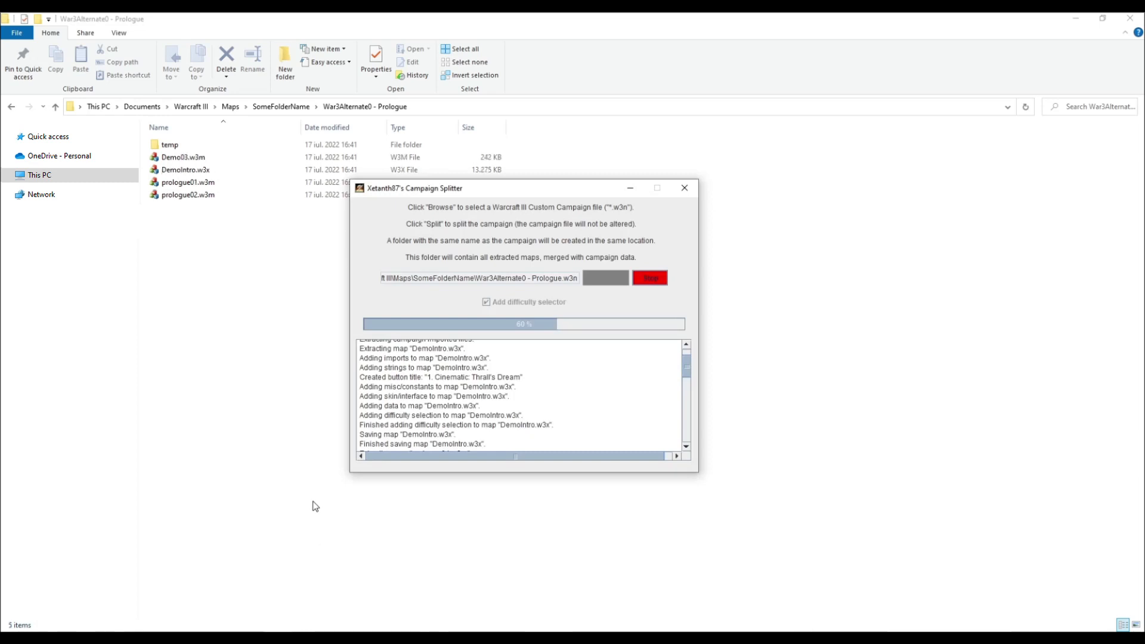
left_click_drag(414, 188, 611, 202)
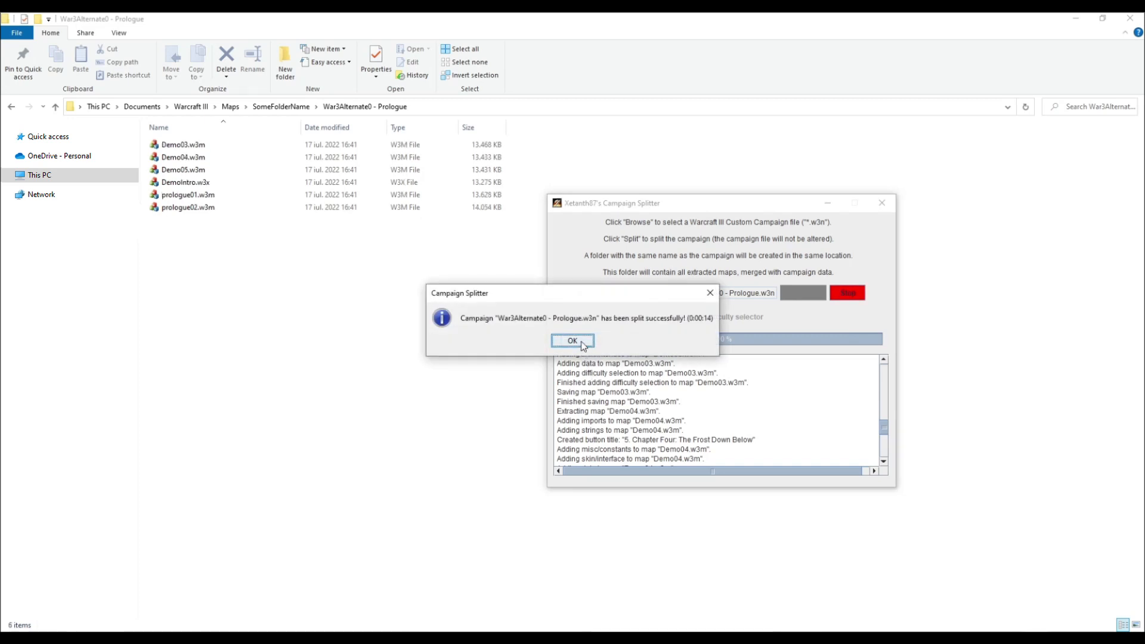
left_click(571, 341)
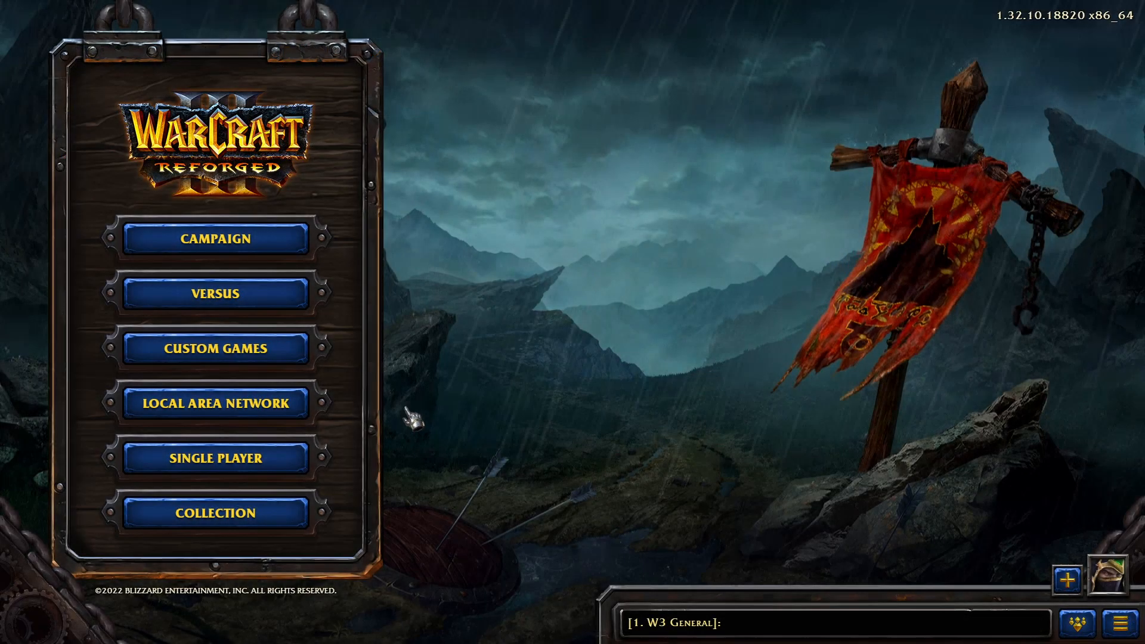
Step: Create a custom game of 2. Chapter One: Chasing Dreams
left_click(213, 459)
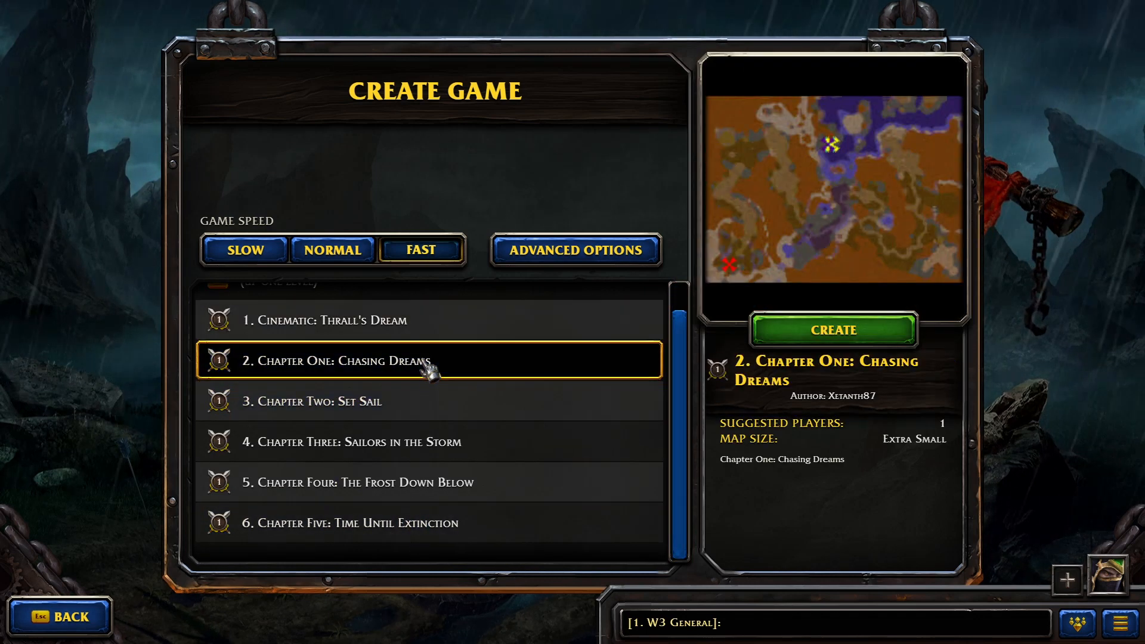
left_click(831, 329)
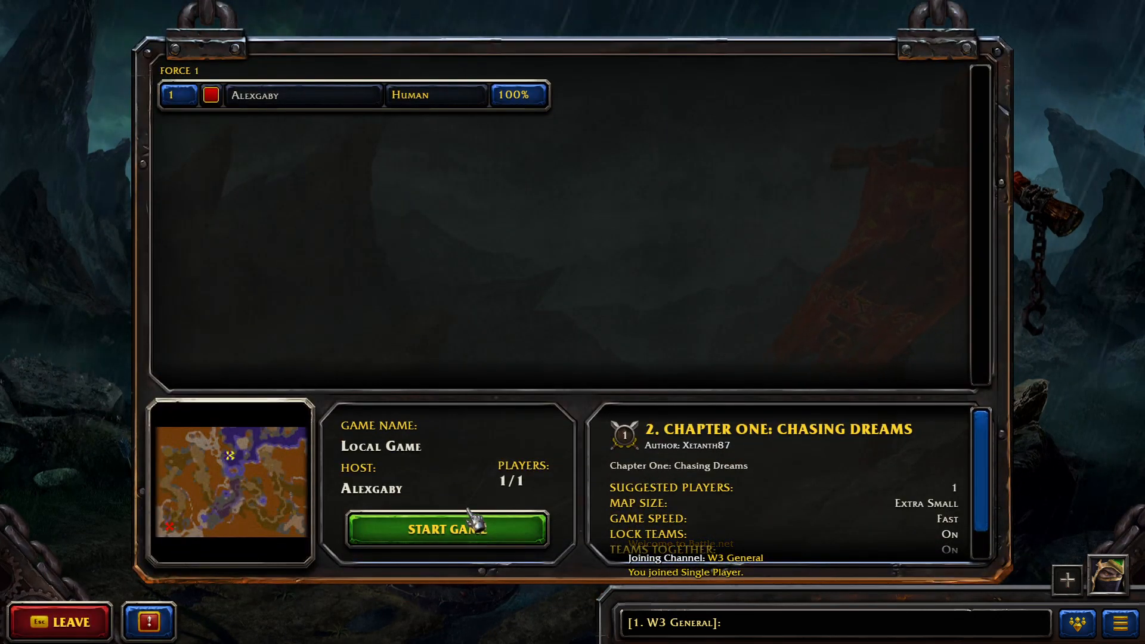
Step: Start the Chapter One game and choose Hard difficulty
left_click(448, 529)
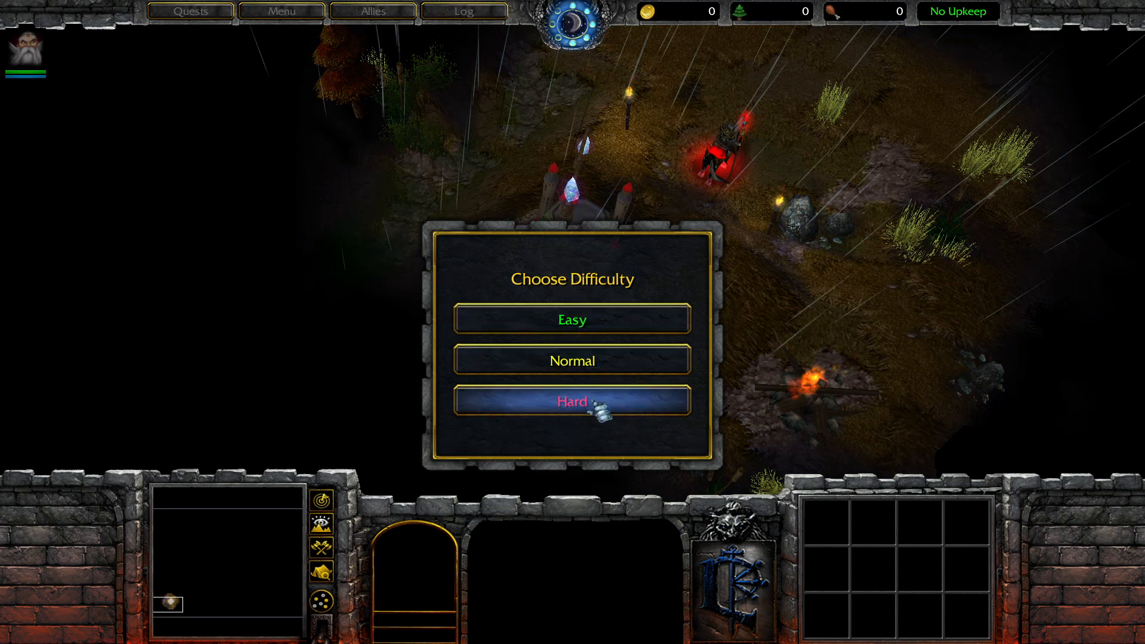
left_click(572, 401)
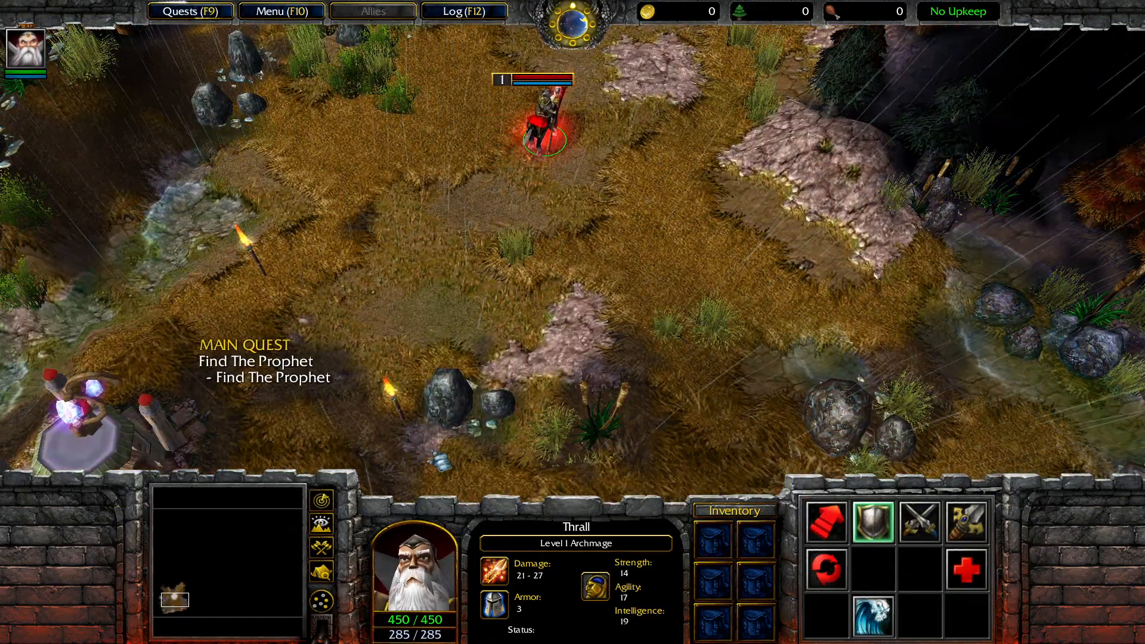
type("-d")
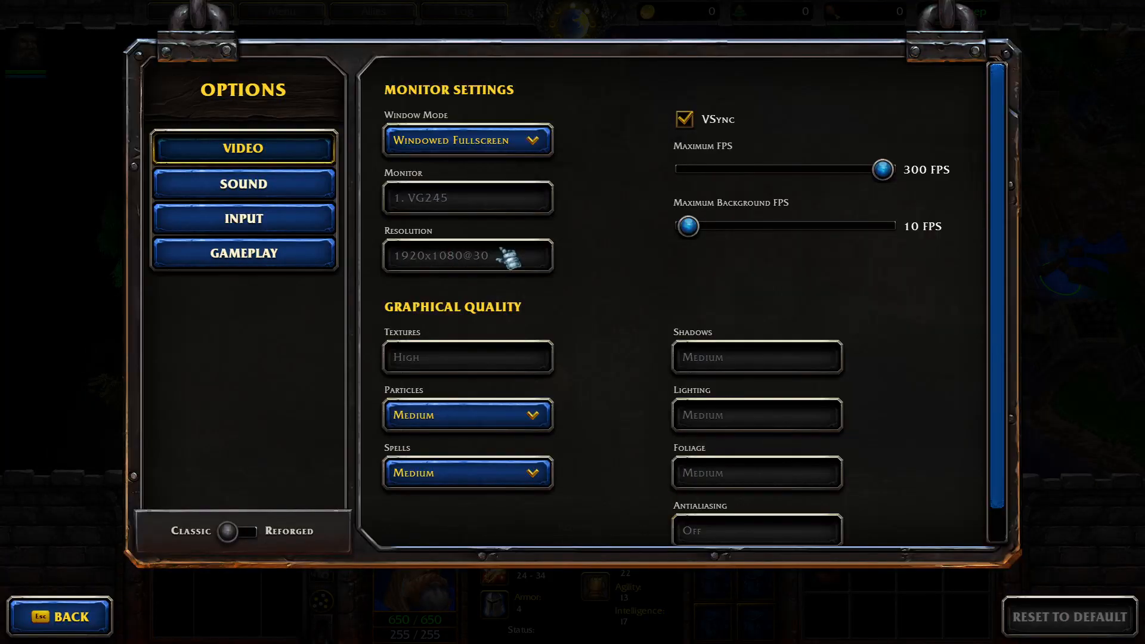
Step: Switch to the browser showing the Campaign Splitter tool page
left_click(59, 616)
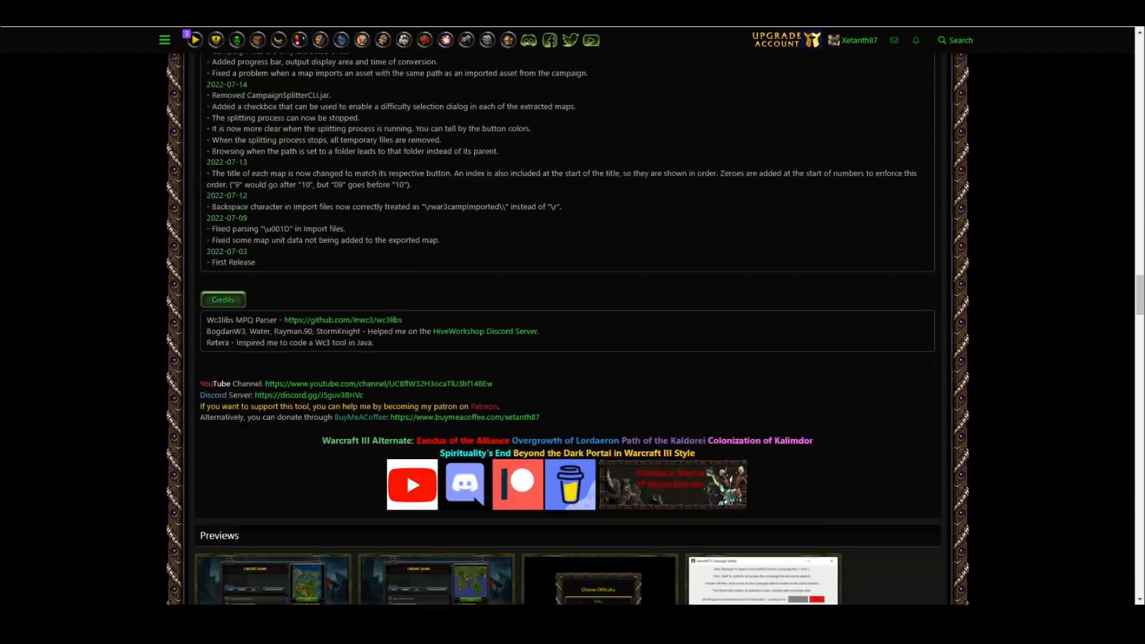
Step: Scroll down to the Contents section with the CampaignSplitterGUI.jar download
scroll("down", 3)
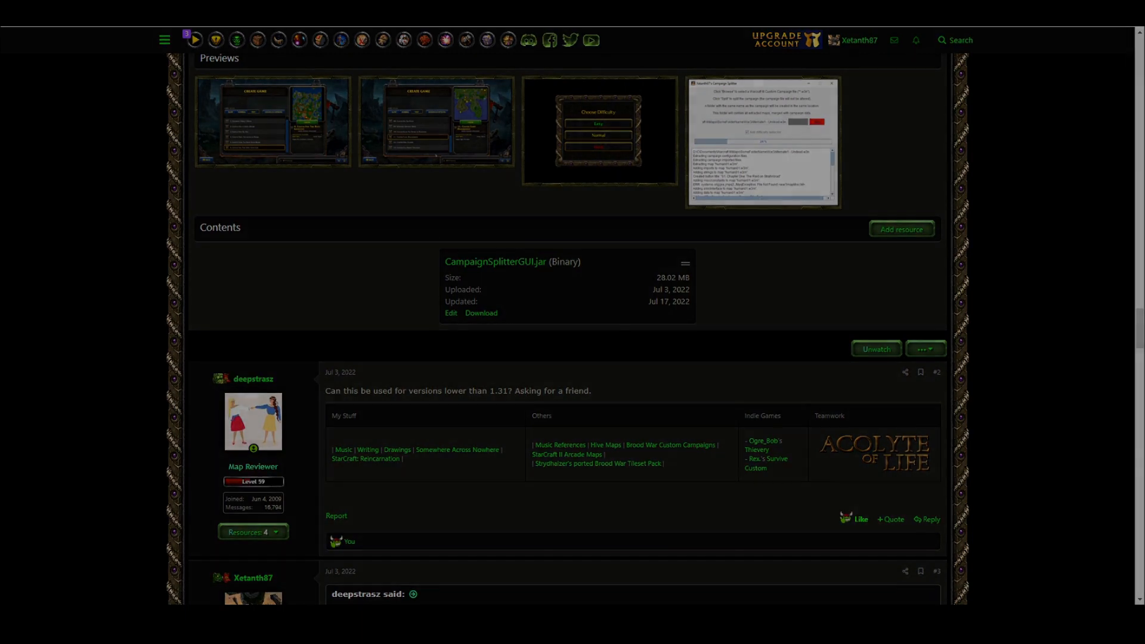